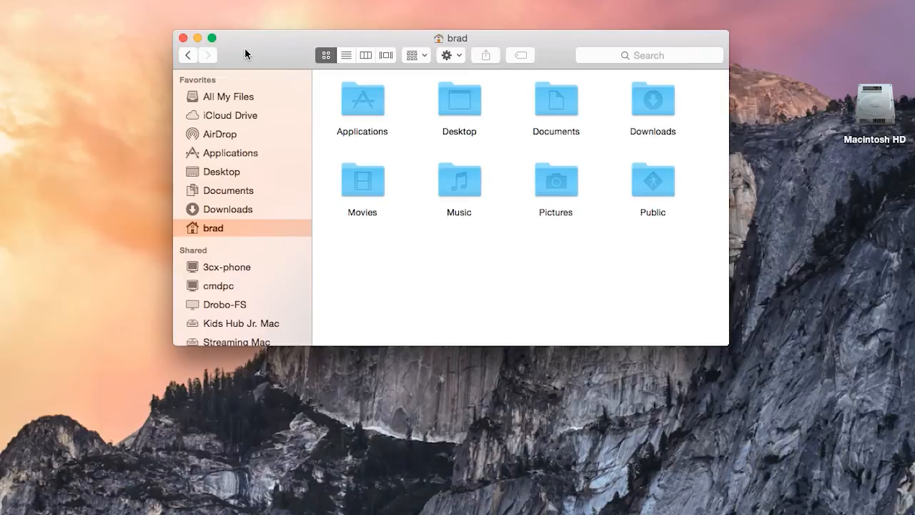
mouse_move(217, 195)
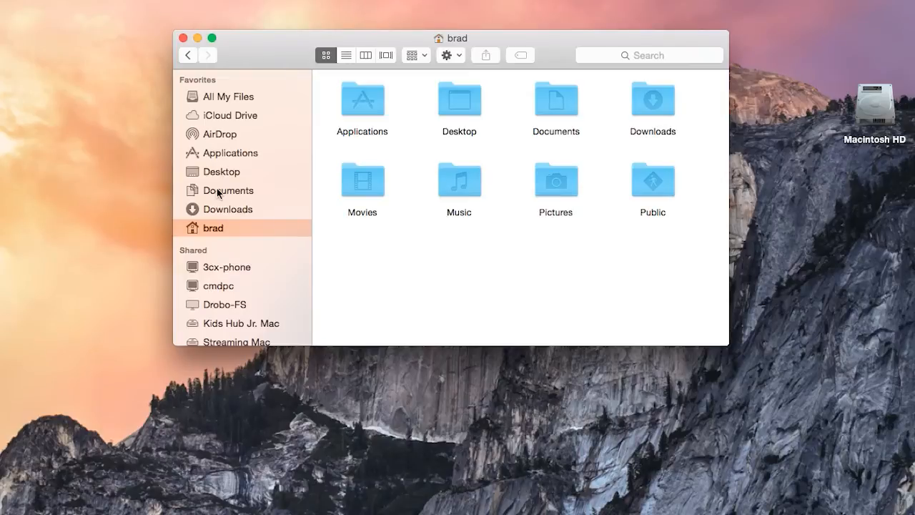
mouse_move(238, 234)
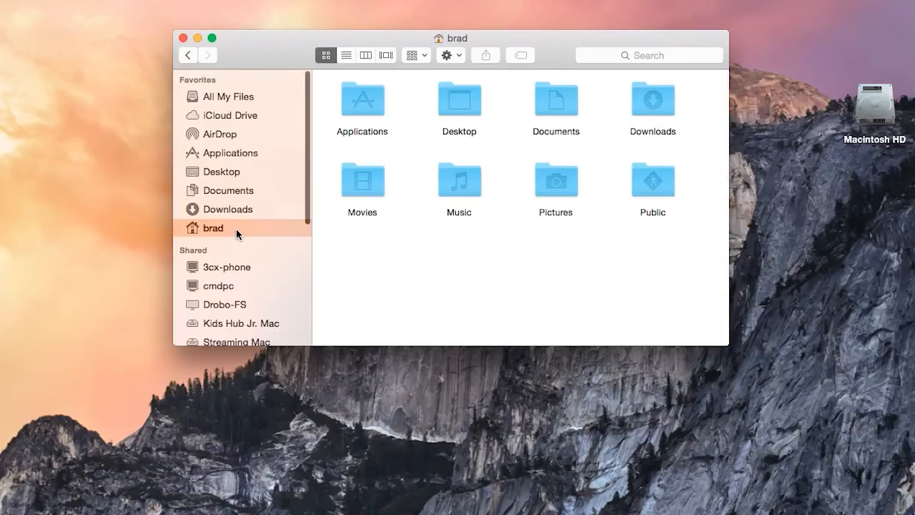
- Share the screen of Kids Hub Jr. Mac from the Finder sidebar, connecting with name 'idshubjr' and password
scroll("down", 3)
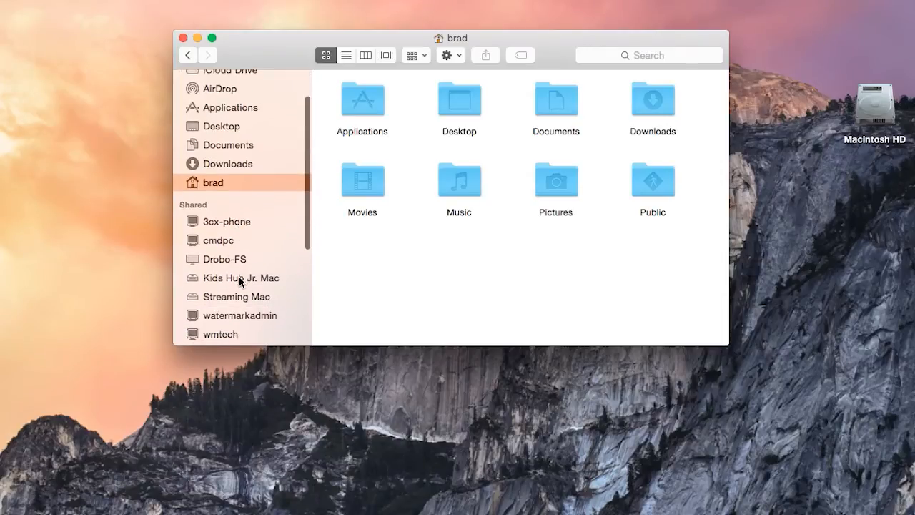
left_click(240, 278)
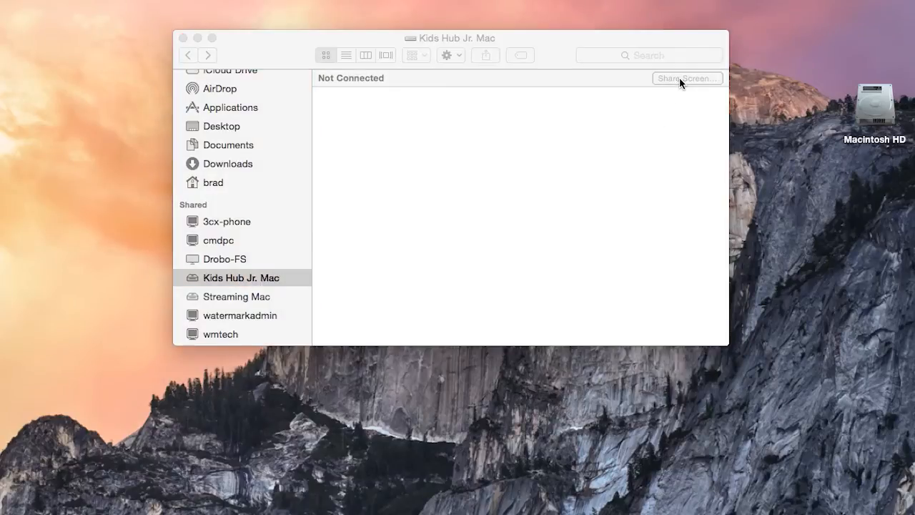
left_click(686, 79)
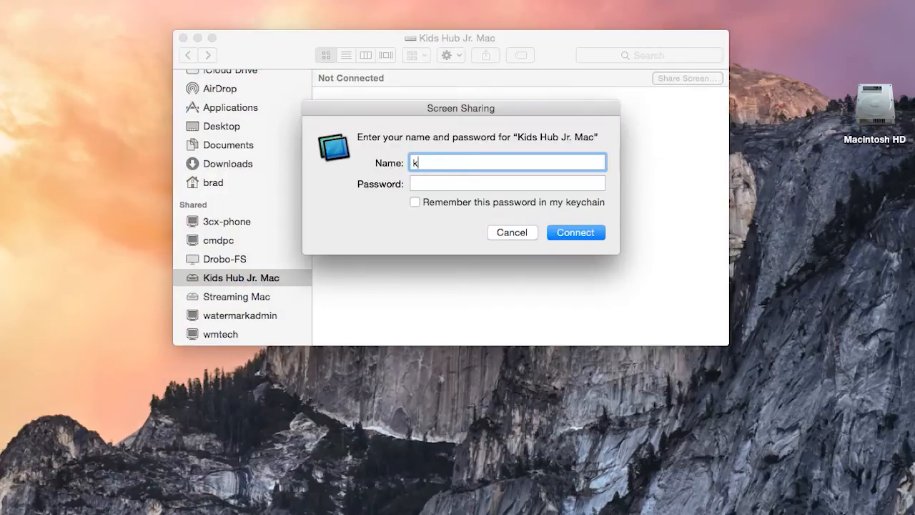
type("idshubjr")
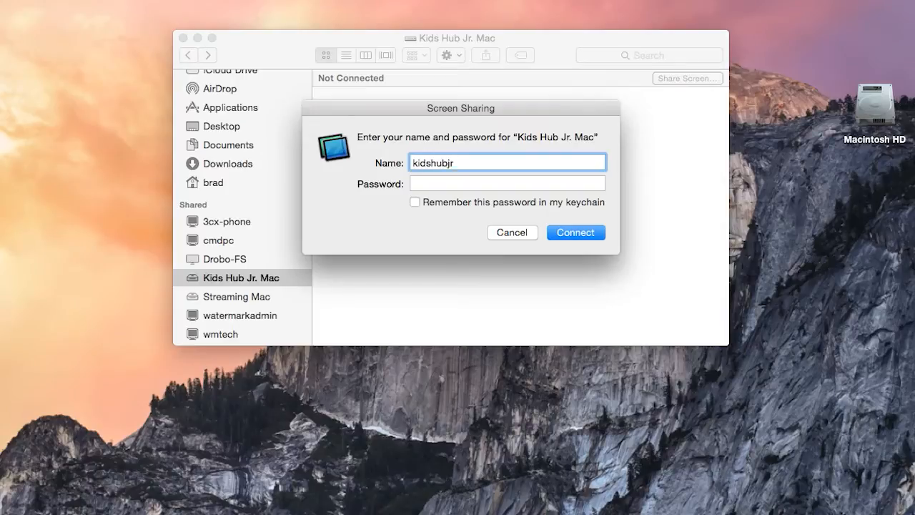
left_click(575, 232)
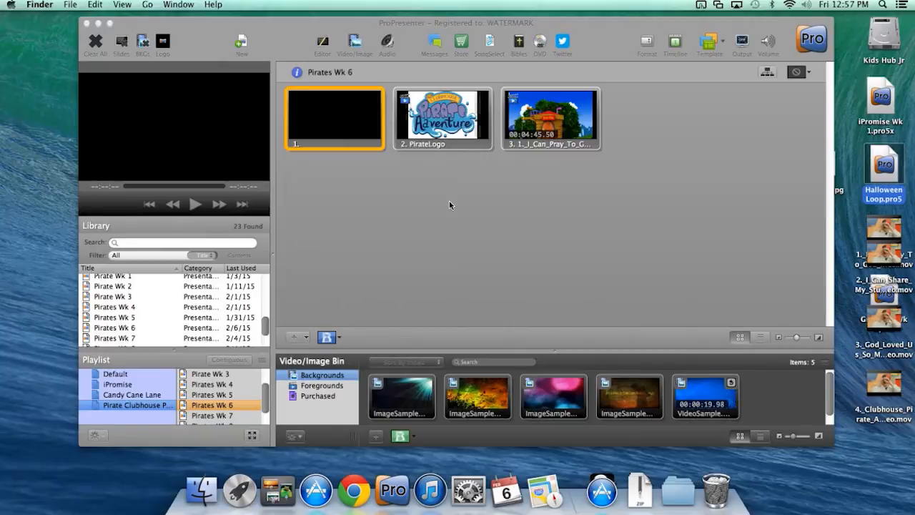
- Show the Sharing pane with Screen Sharing on and limited to the listed users
left_click(469, 489)
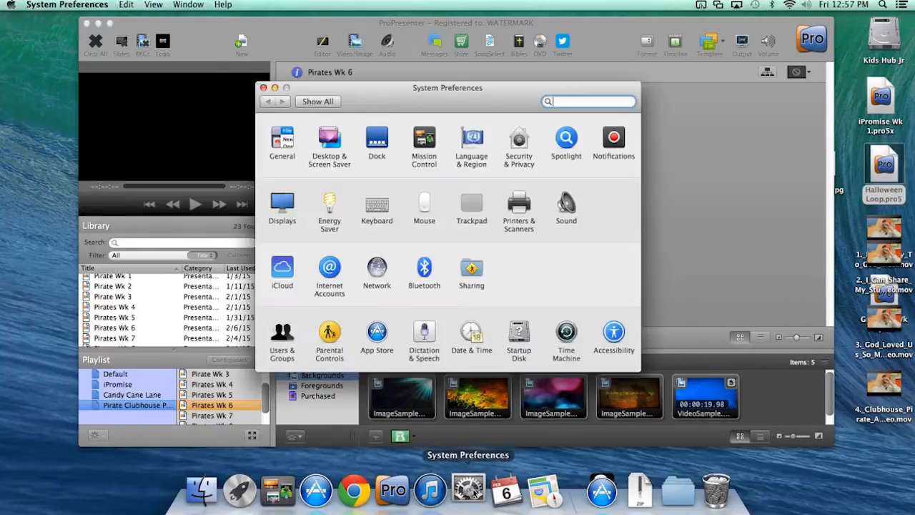
left_click(472, 275)
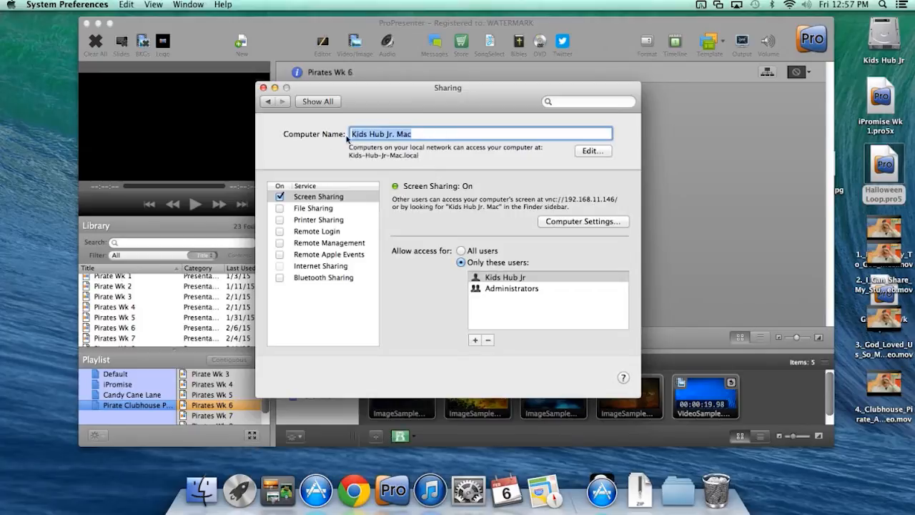
mouse_move(299, 209)
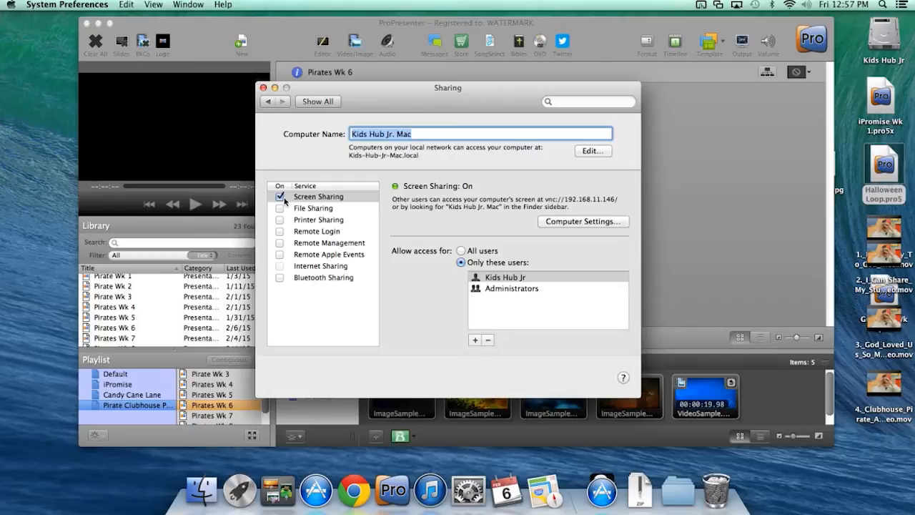
mouse_move(496, 277)
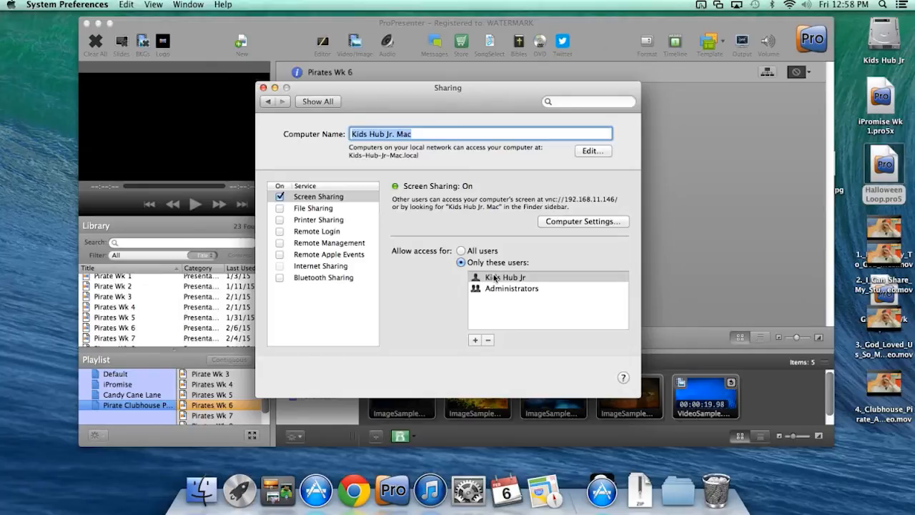
mouse_move(217, 133)
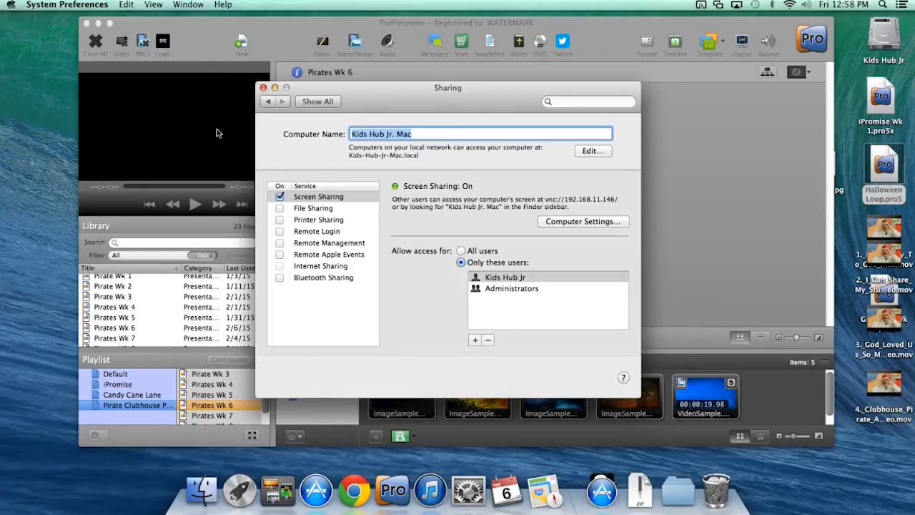
- Show the Energy Saver pane with network wake and automatic startup after power failure enabled
left_click(317, 100)
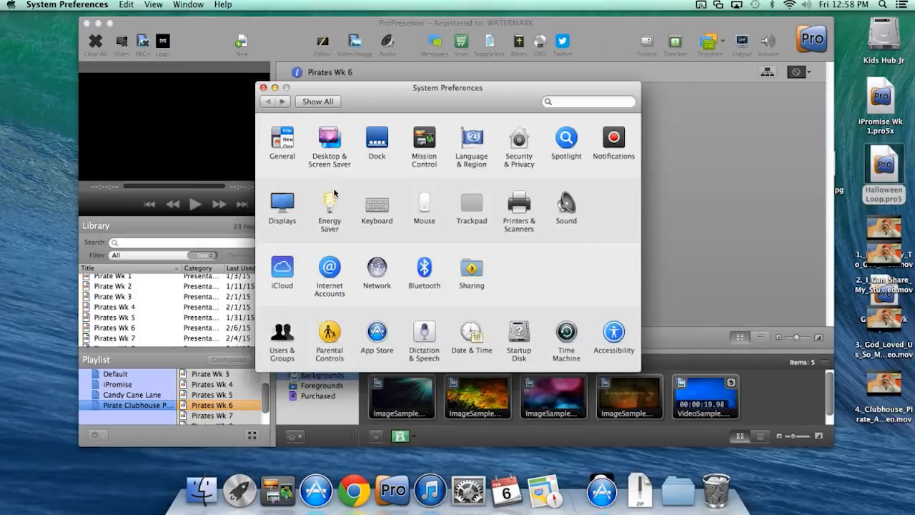
left_click(329, 207)
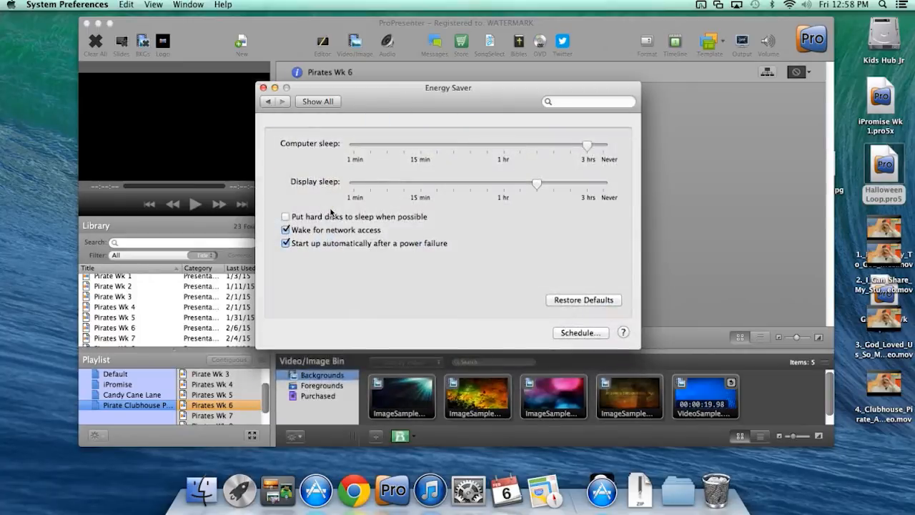
mouse_move(277, 236)
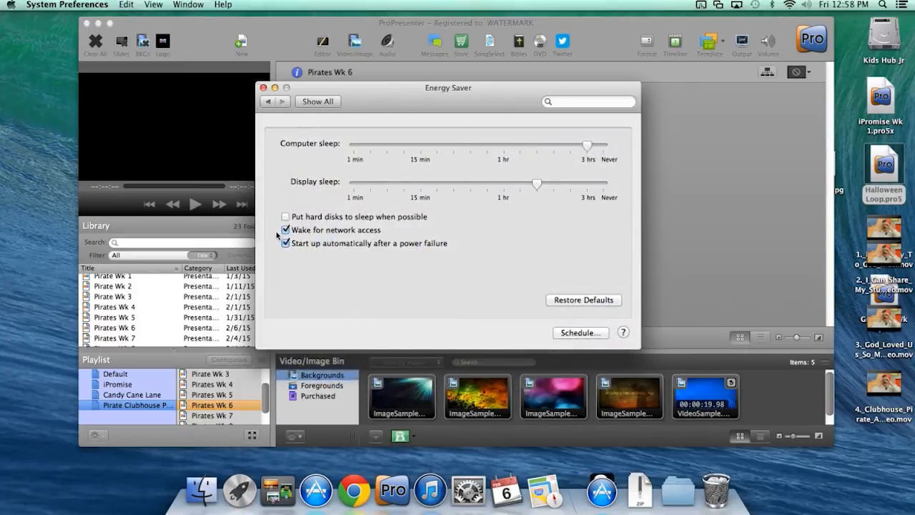
mouse_move(293, 237)
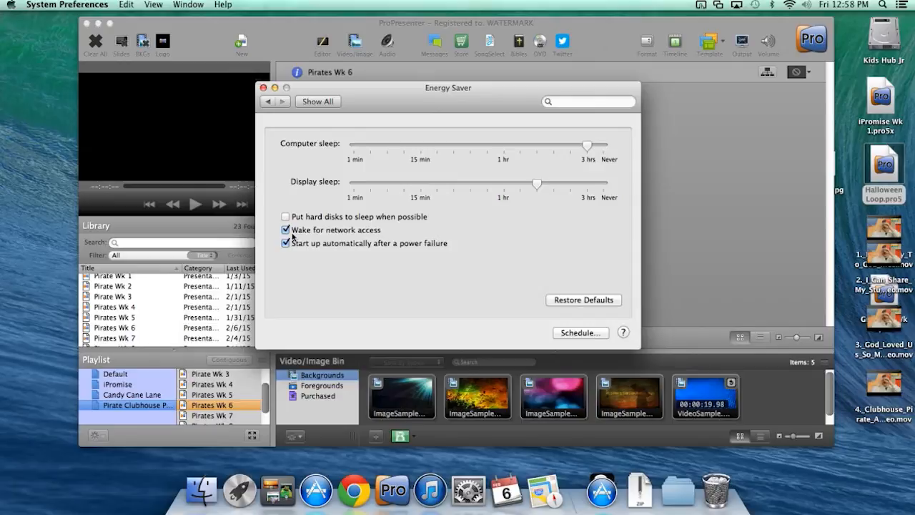
mouse_move(295, 253)
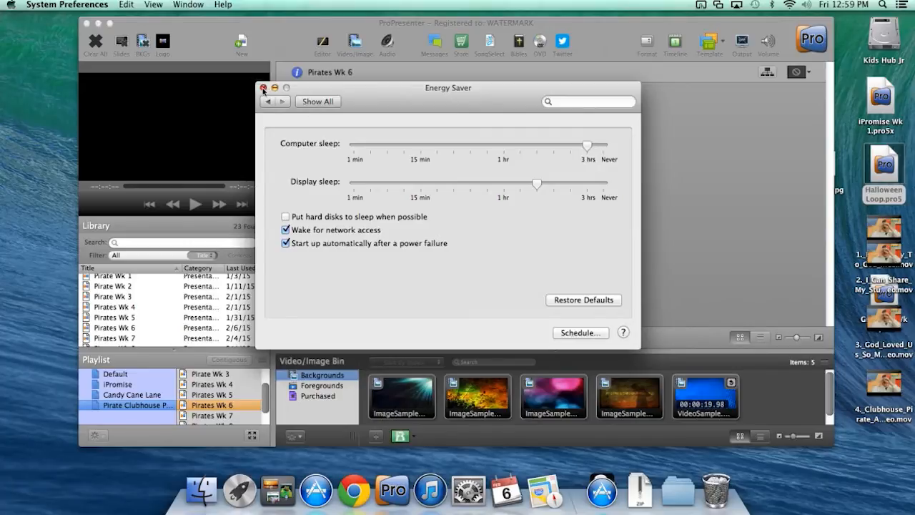
- Bring up BetterTouchTool's Apple Remote gestures listing Global, Finder and ProPresenter 5
left_click(263, 88)
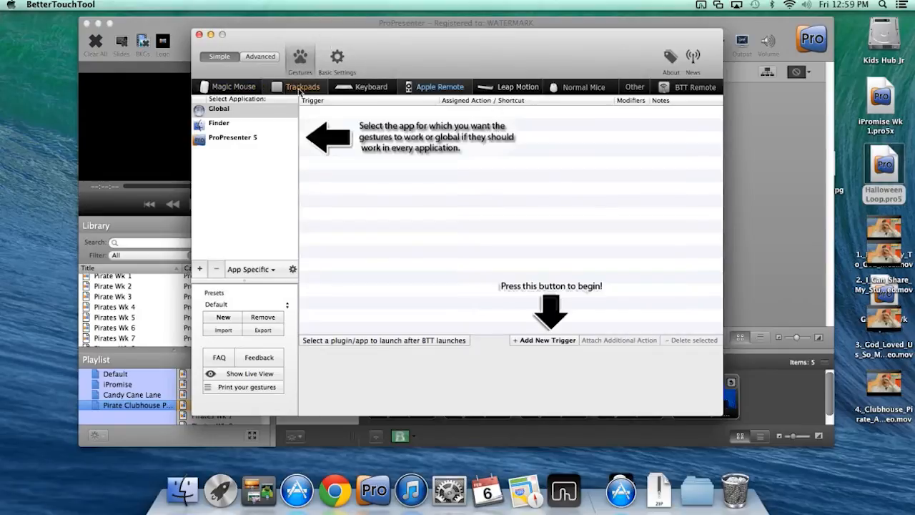
mouse_move(603, 100)
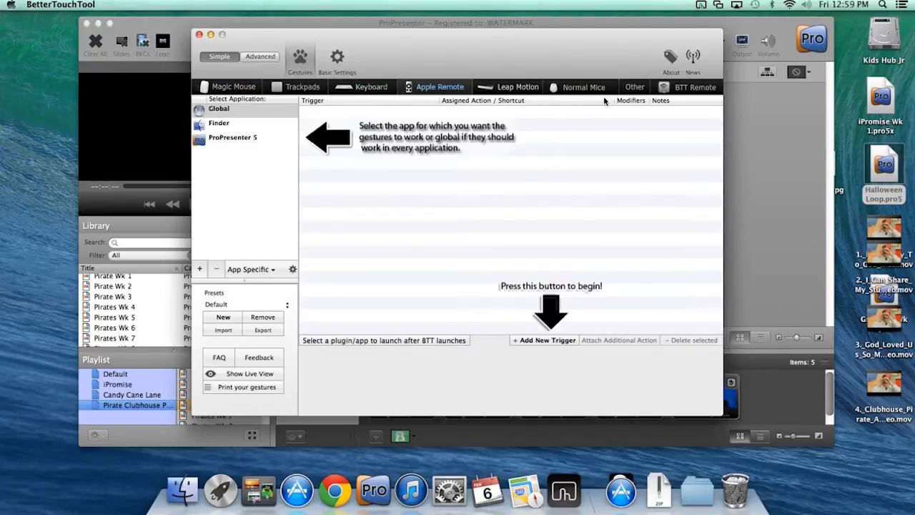
mouse_move(622, 99)
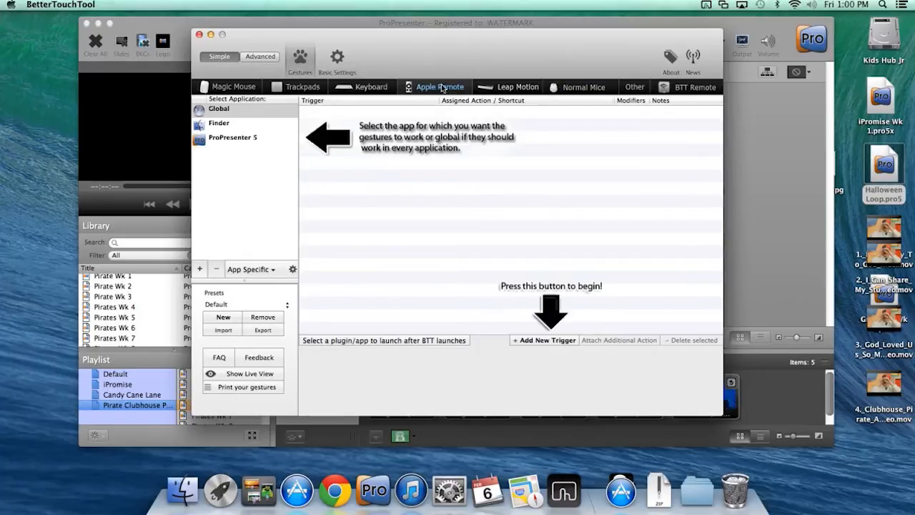
mouse_move(432, 89)
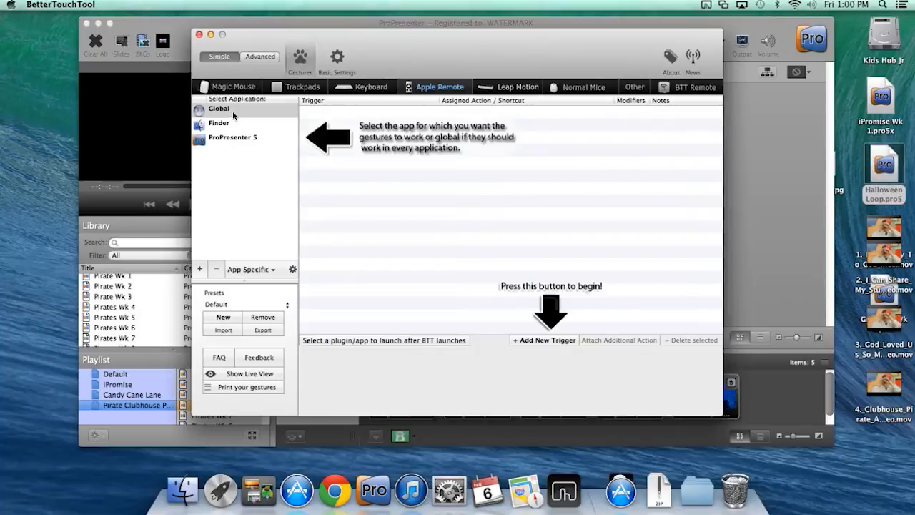
- Load ProPresenter 5's Apple Remote triggers and add a new trigger with its remote button list shown
left_click(231, 137)
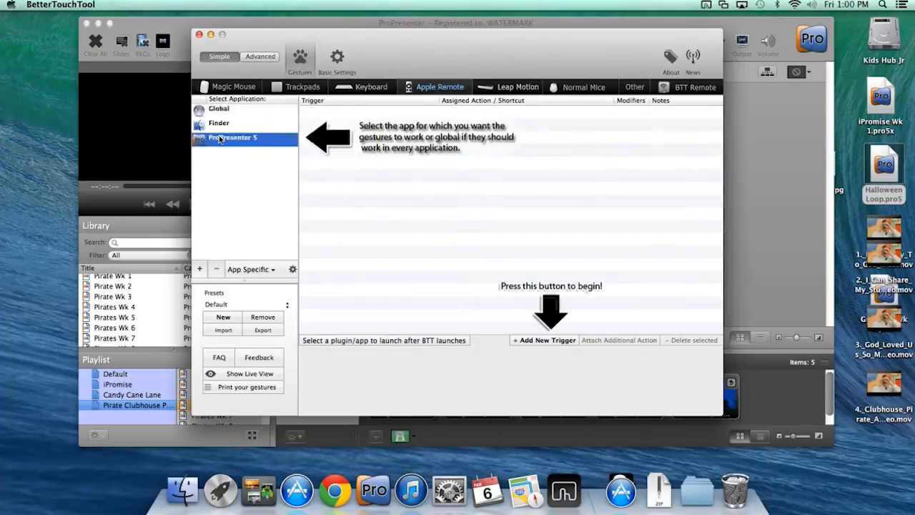
left_click(232, 137)
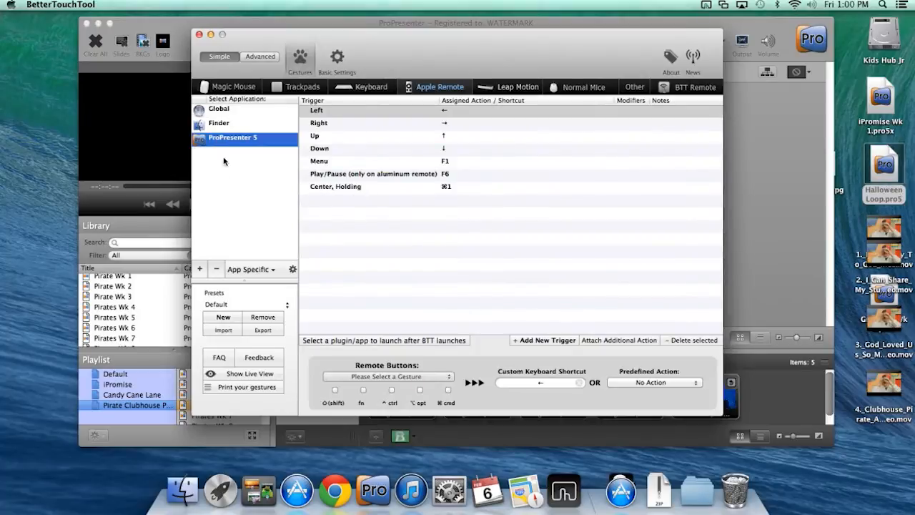
mouse_move(241, 147)
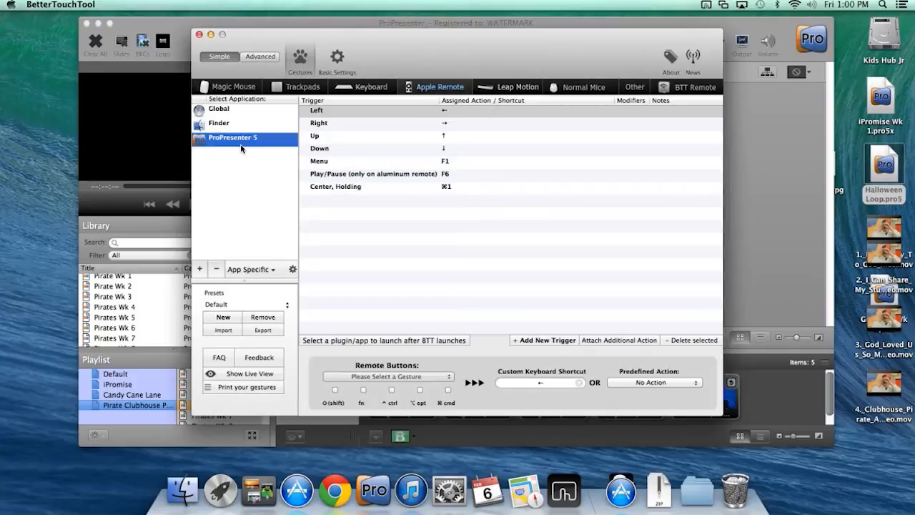
mouse_move(324, 183)
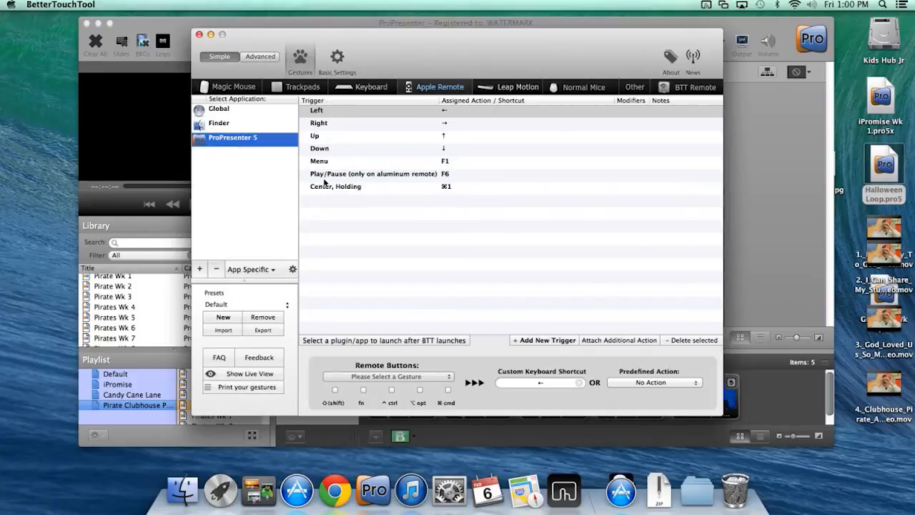
mouse_move(442, 185)
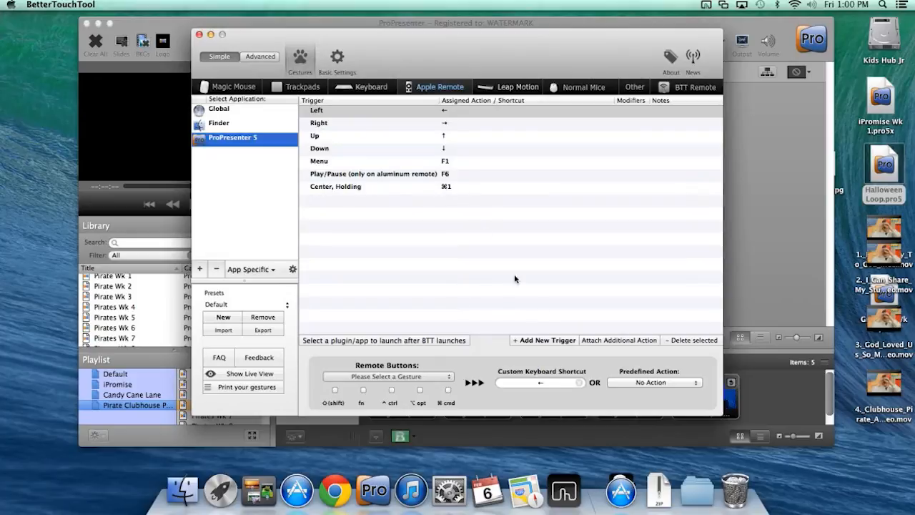
left_click(543, 341)
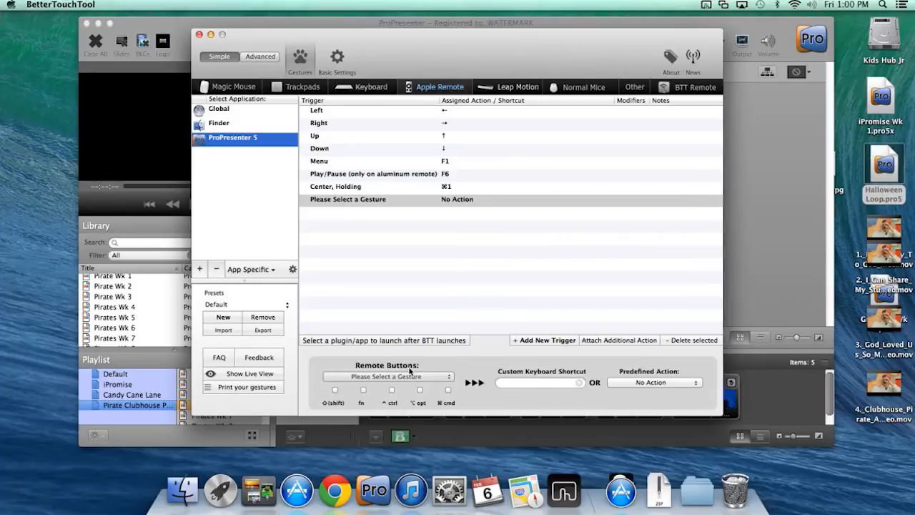
left_click(386, 376)
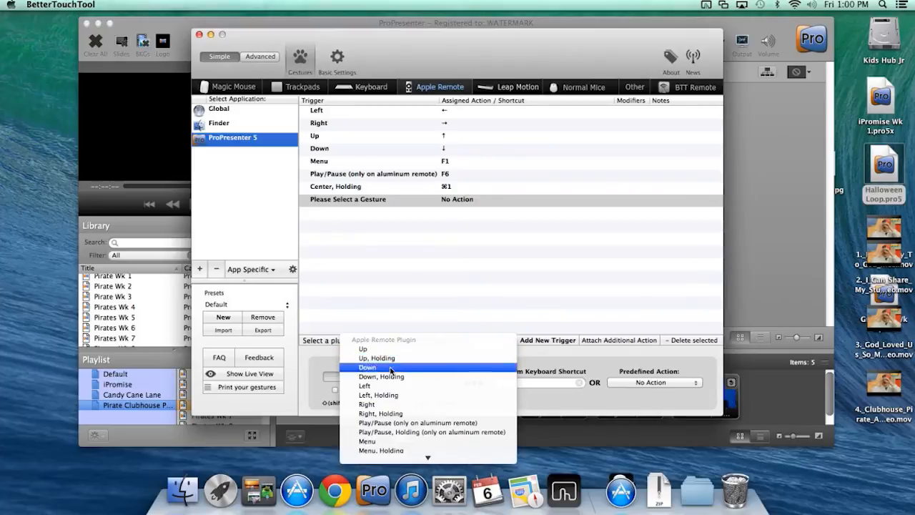
mouse_move(380, 377)
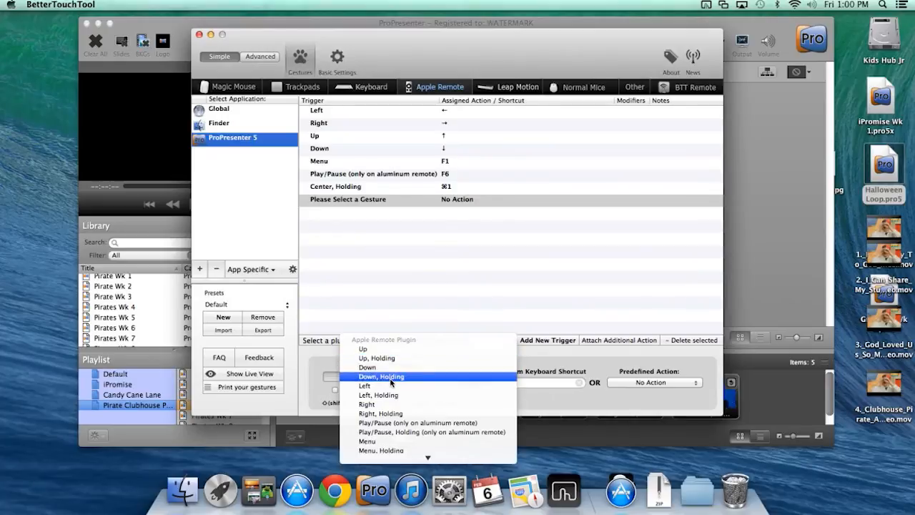
mouse_move(379, 395)
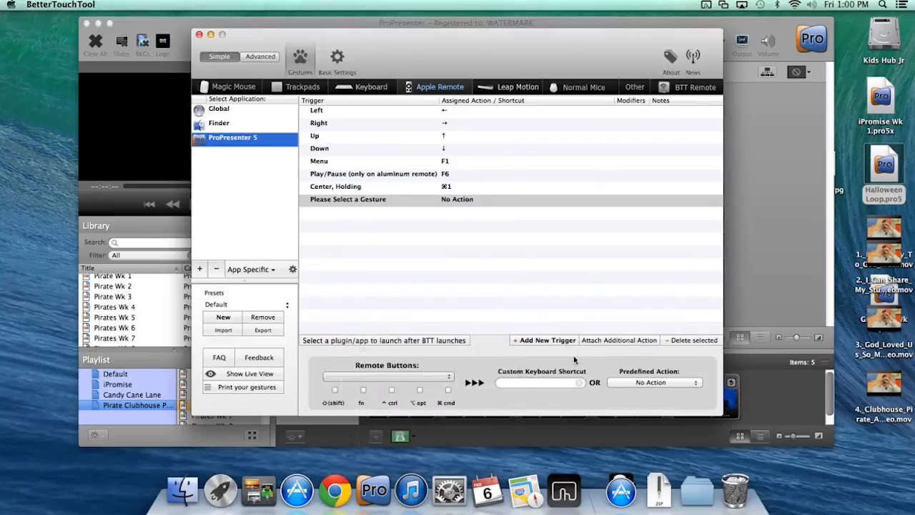
- Delete the empty trigger and review the Menu, Play/Pause and Center, Holding shortcut mappings
left_click(335, 186)
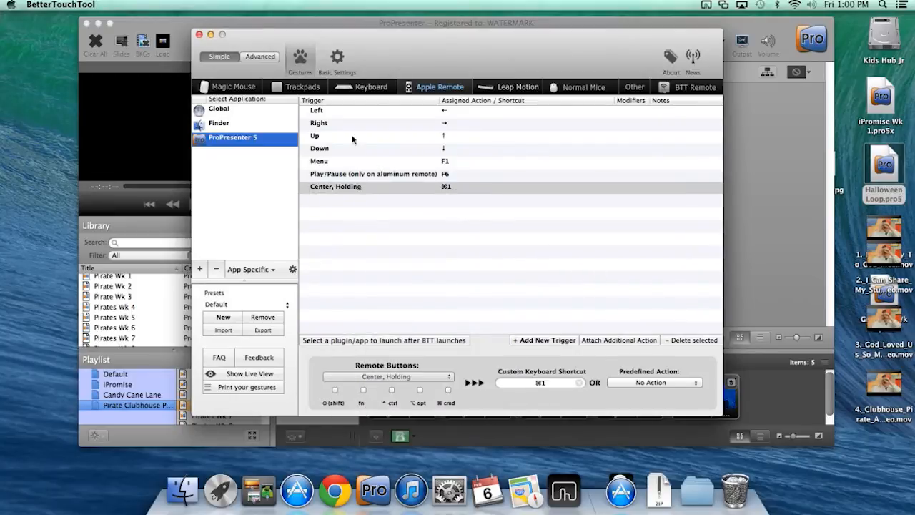
mouse_move(334, 112)
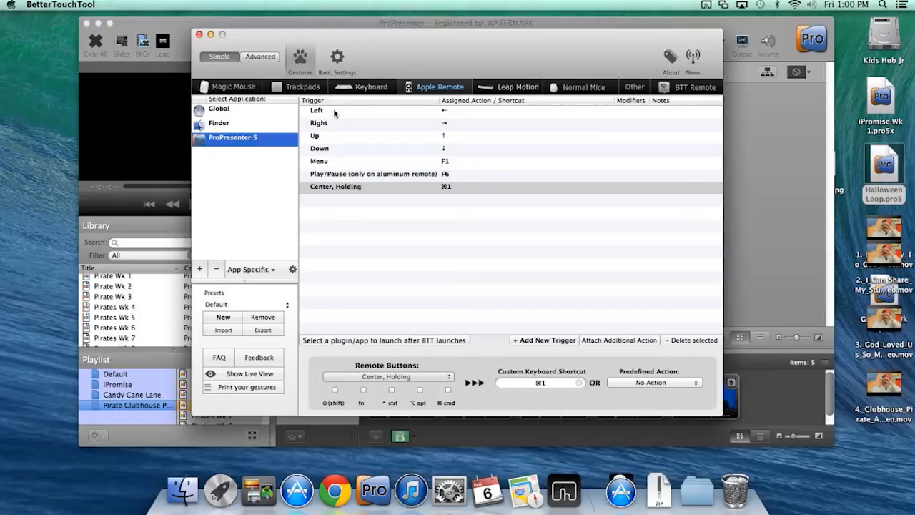
mouse_move(340, 140)
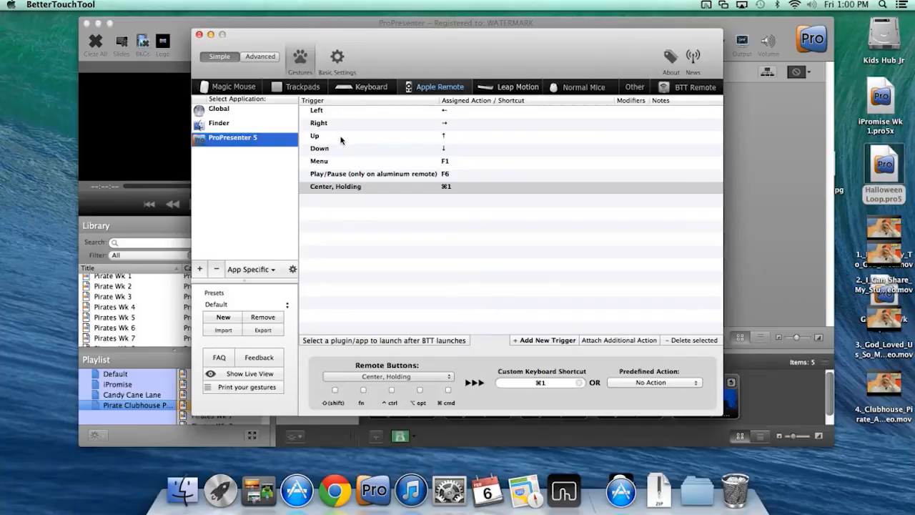
mouse_move(343, 160)
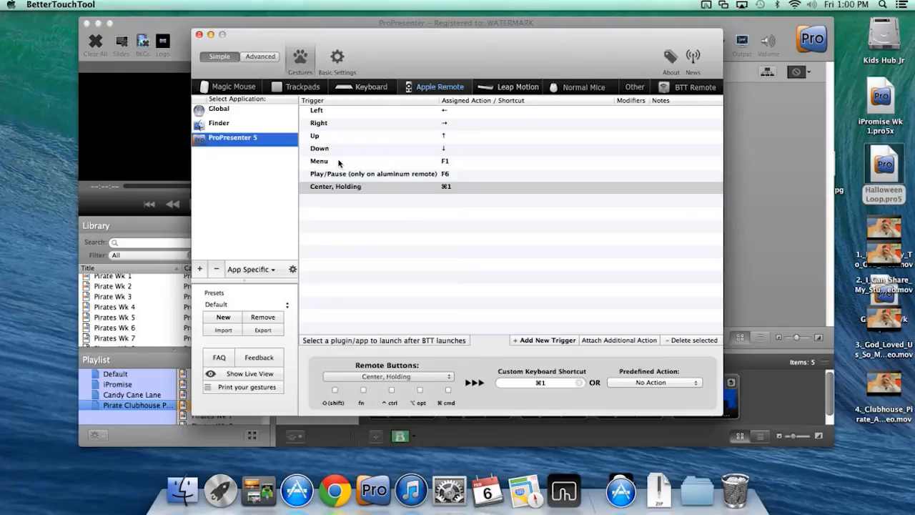
left_click(319, 160)
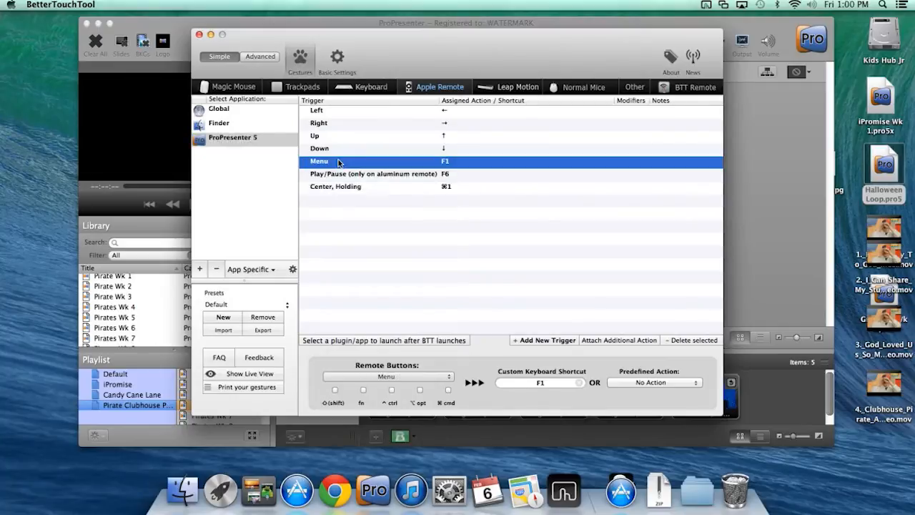
mouse_move(452, 163)
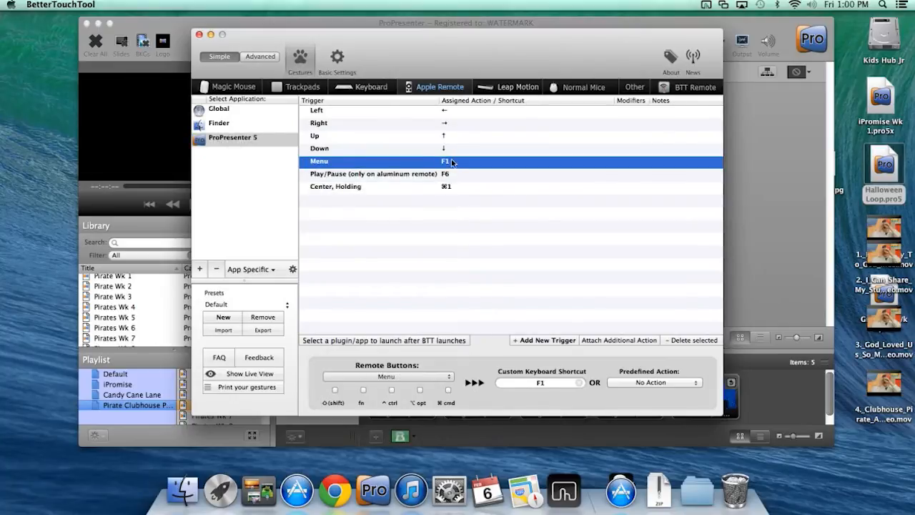
mouse_move(404, 170)
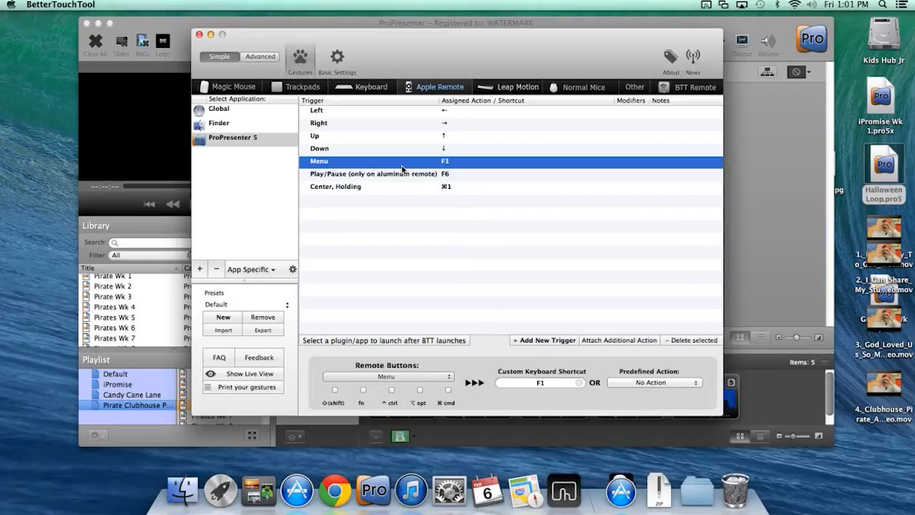
left_click(372, 175)
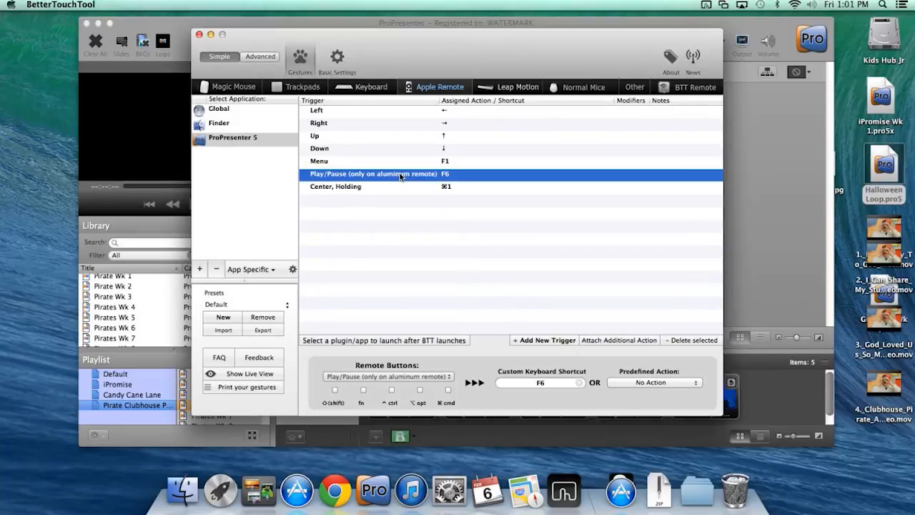
left_click(334, 186)
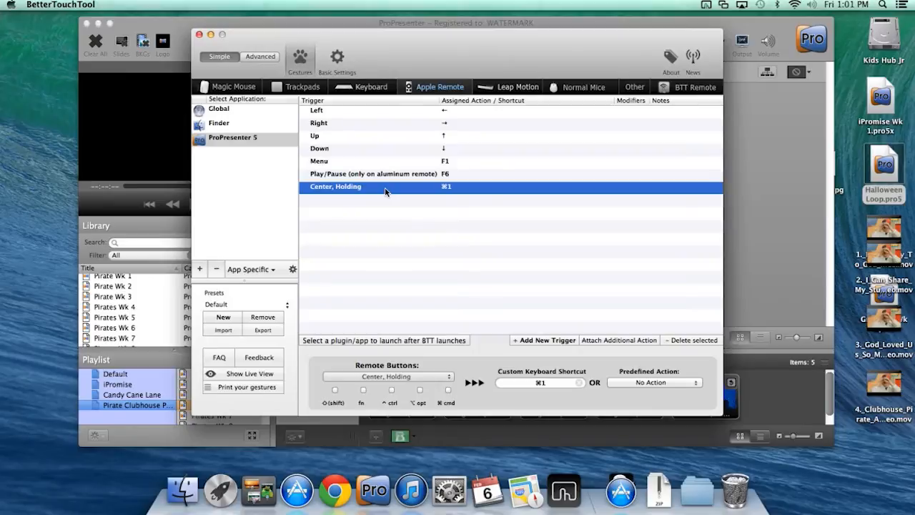
mouse_move(343, 64)
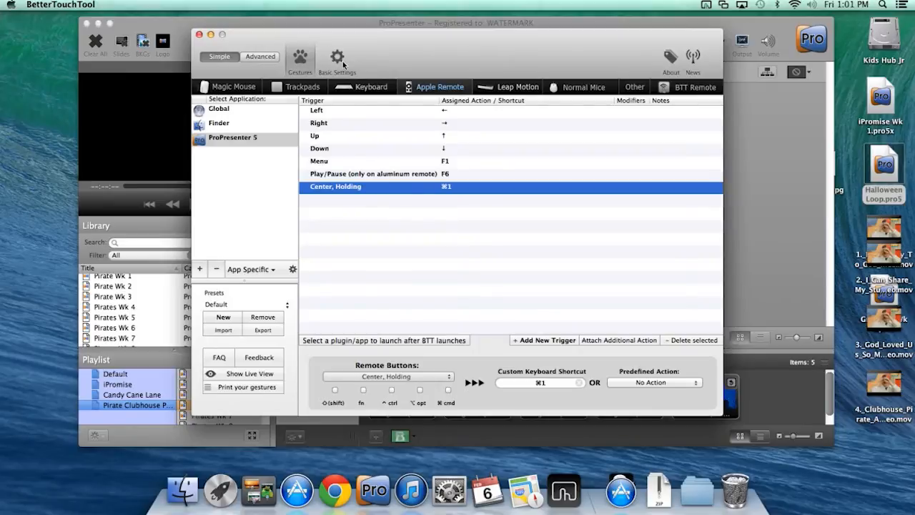
- Show Basic Settings with launch on startup and the Apple Remote plugin enabled
left_click(338, 57)
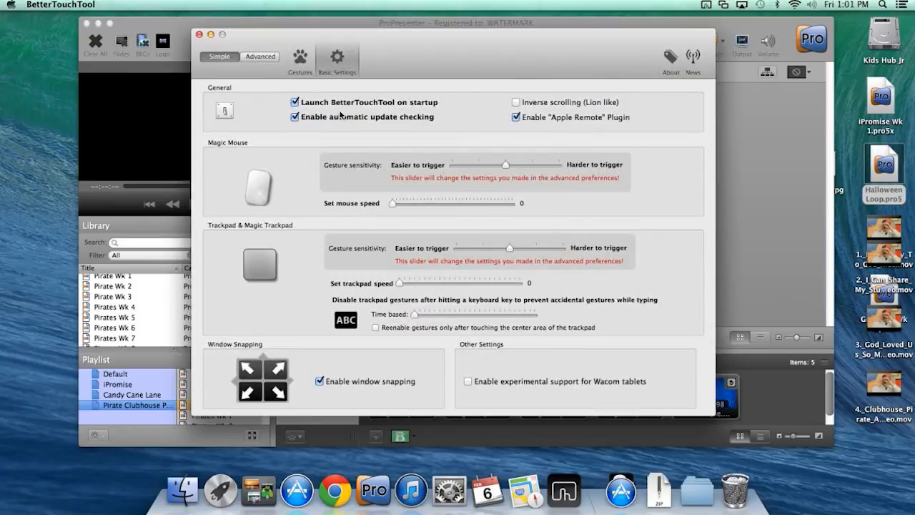
mouse_move(326, 108)
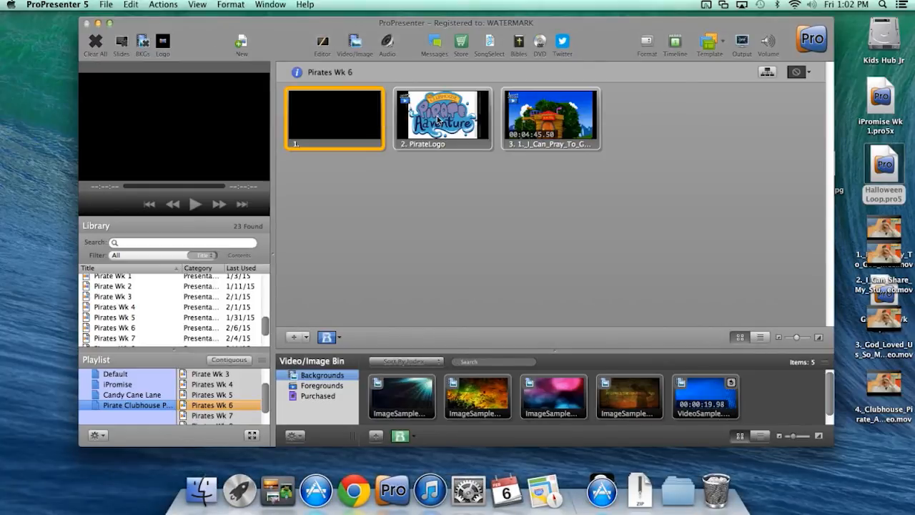
mouse_move(440, 121)
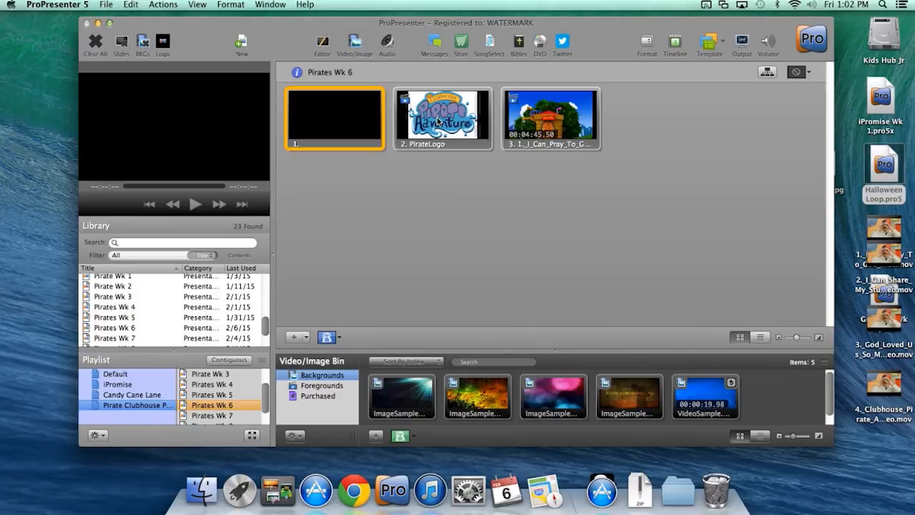